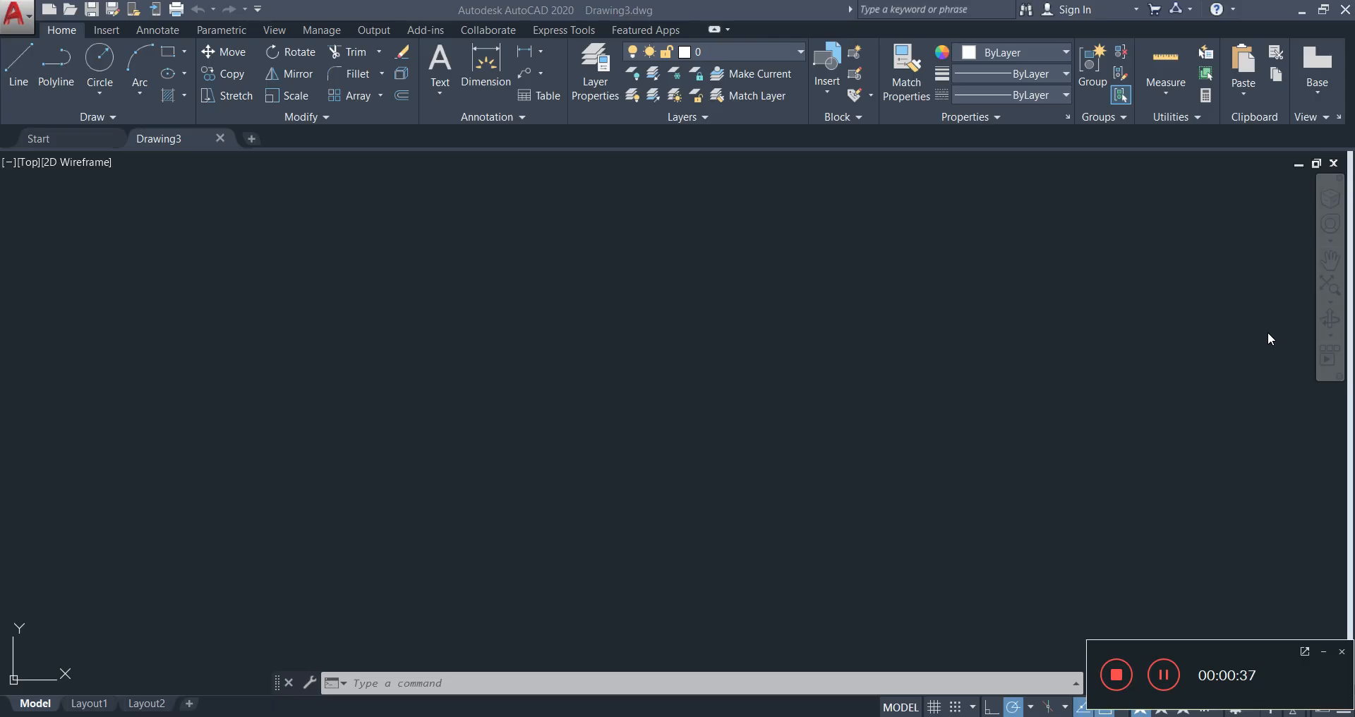
mouse_move(720, 562)
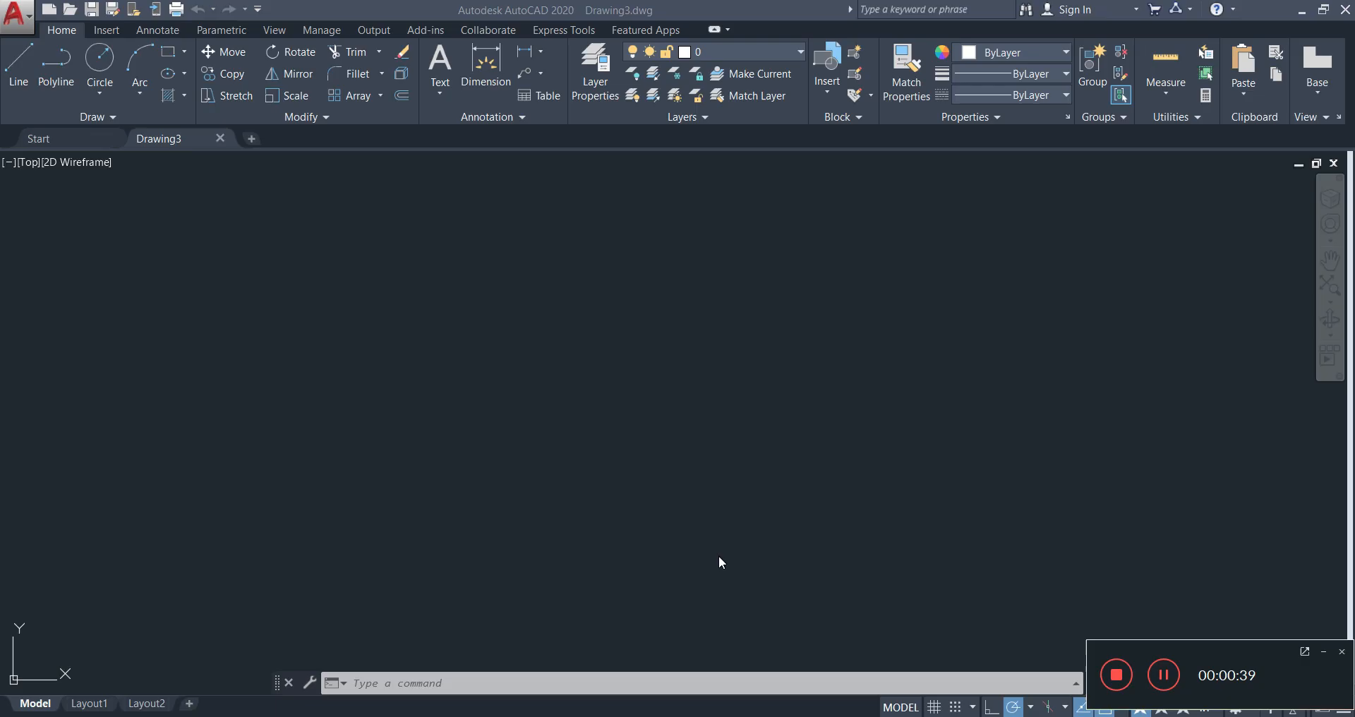
mouse_move(853, 406)
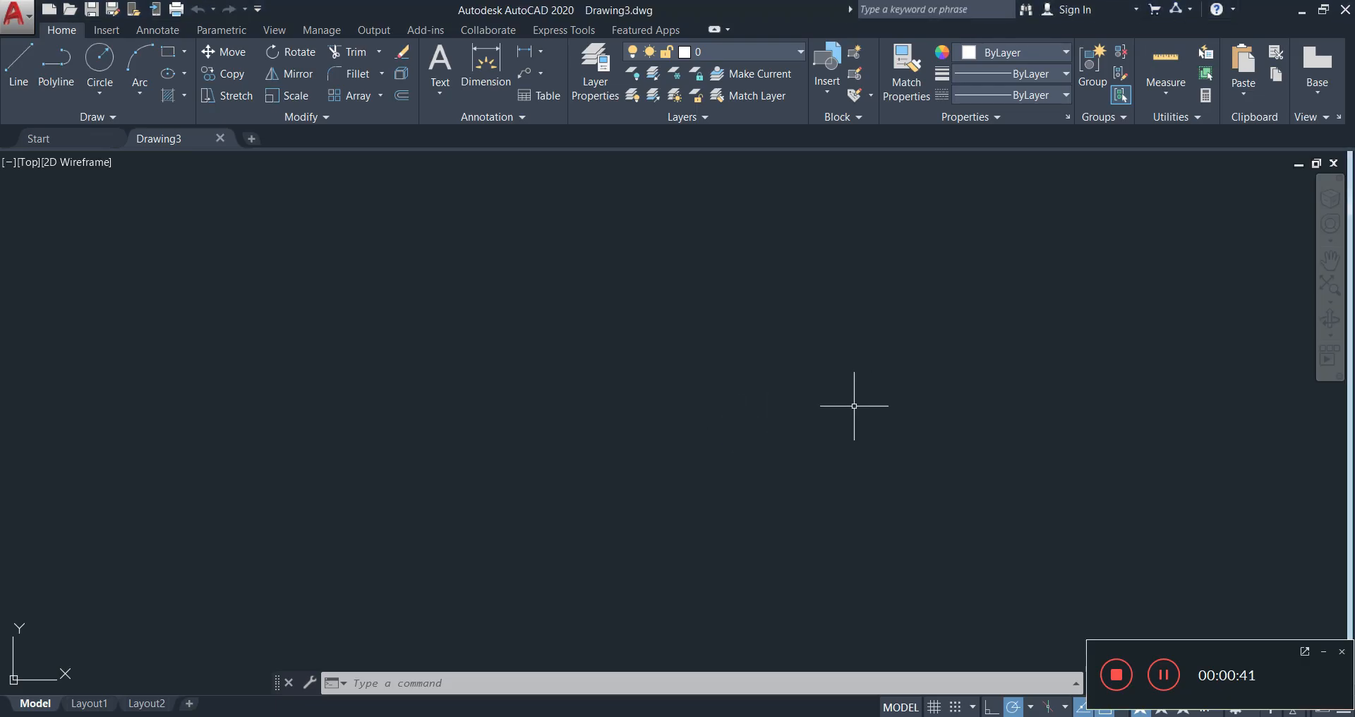
Step: Bring up the Drawing Units dialog with the UN command
text(un)
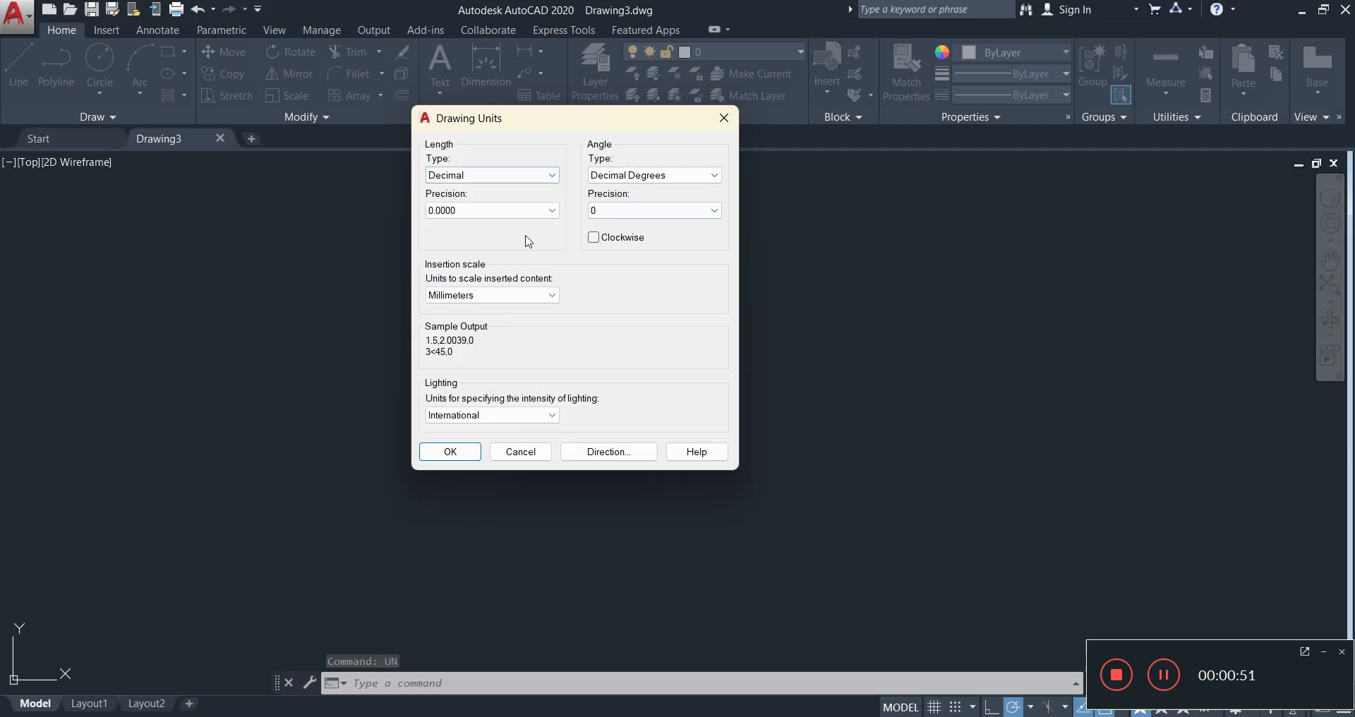
mouse_move(491, 210)
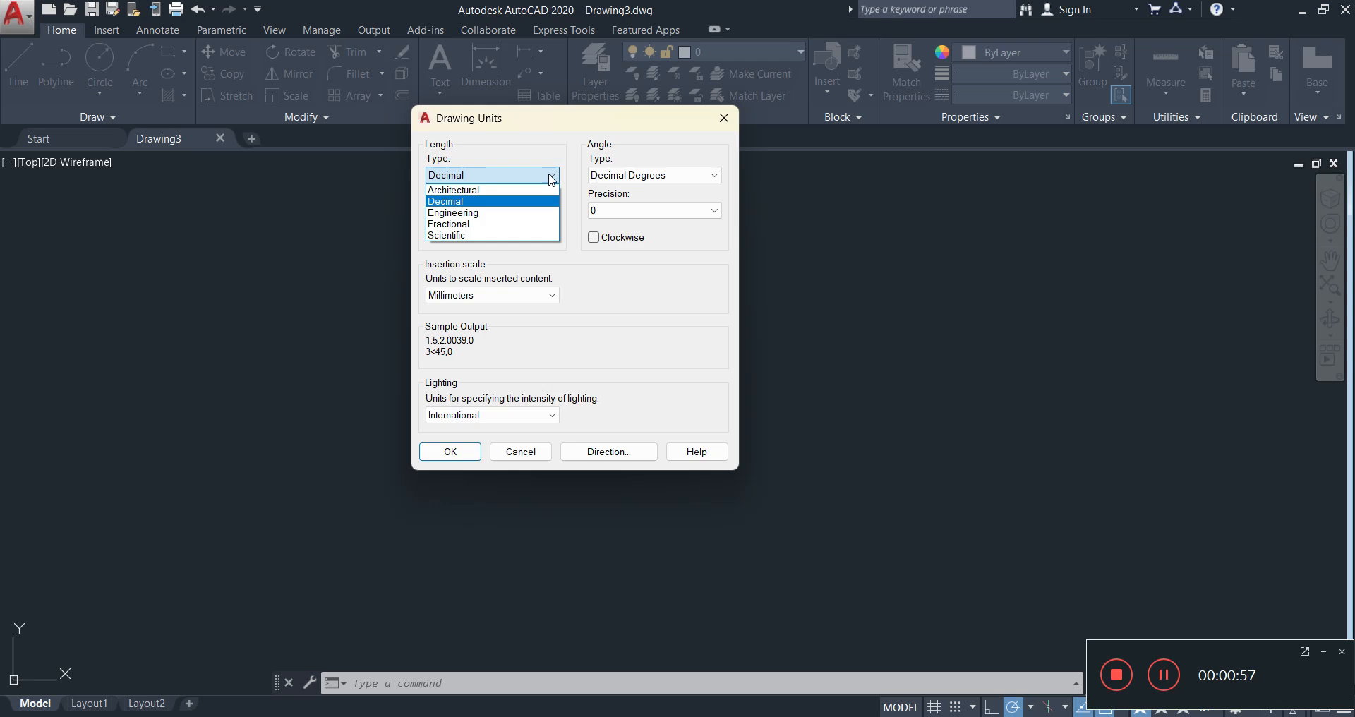
mouse_move(513, 206)
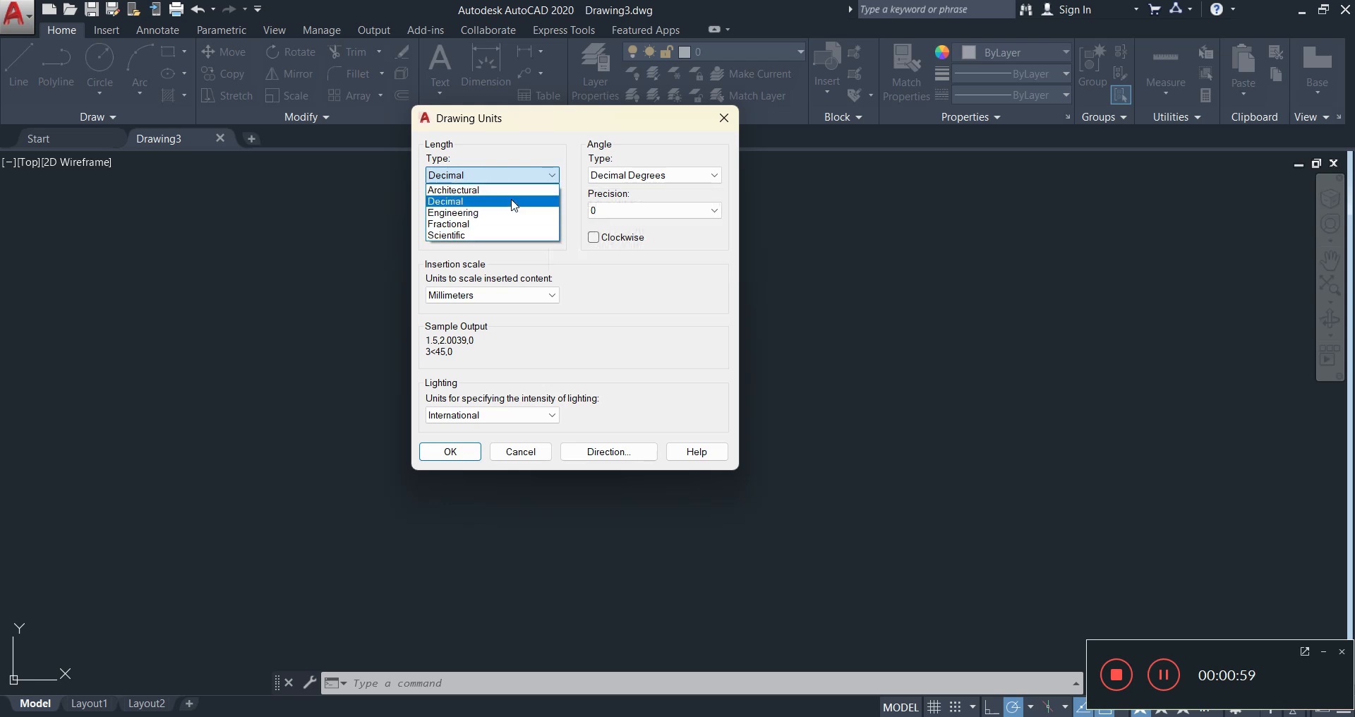
mouse_move(488, 213)
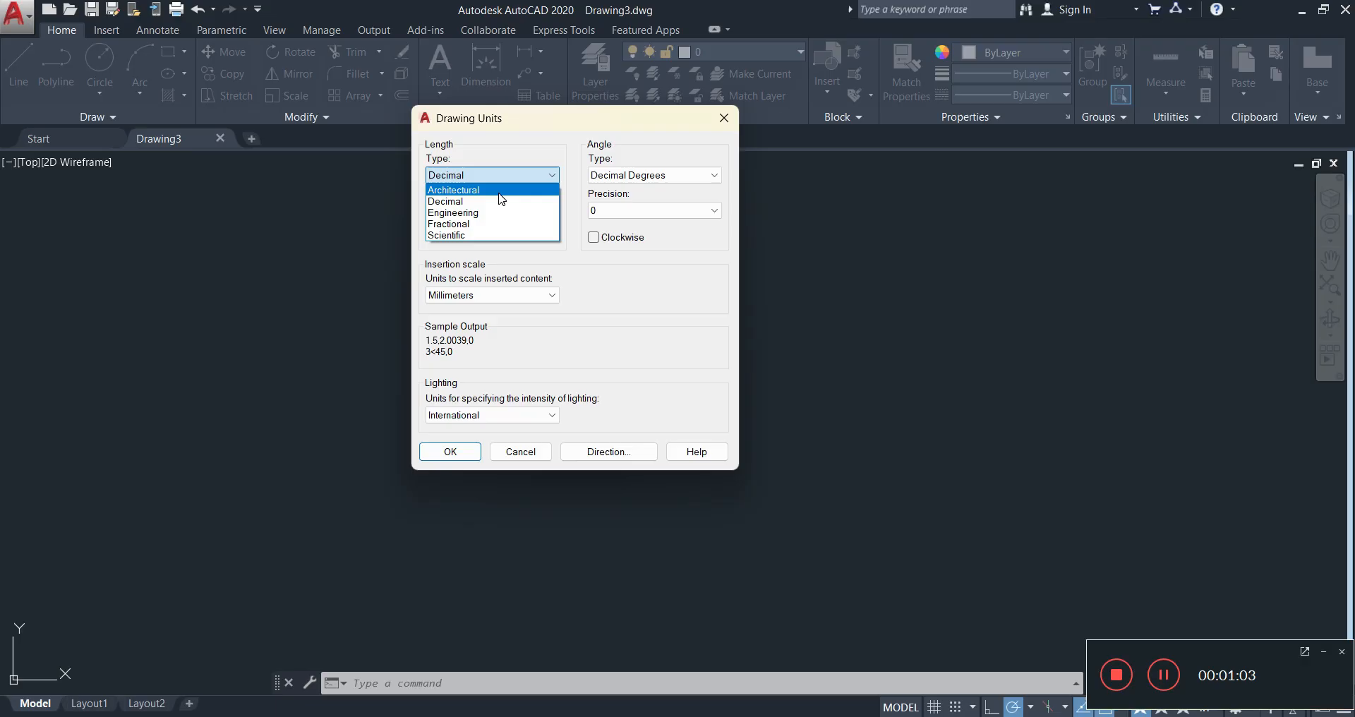
Step: Keep Decimal length type and reduce length precision from 0.0000 to 0
click(445, 202)
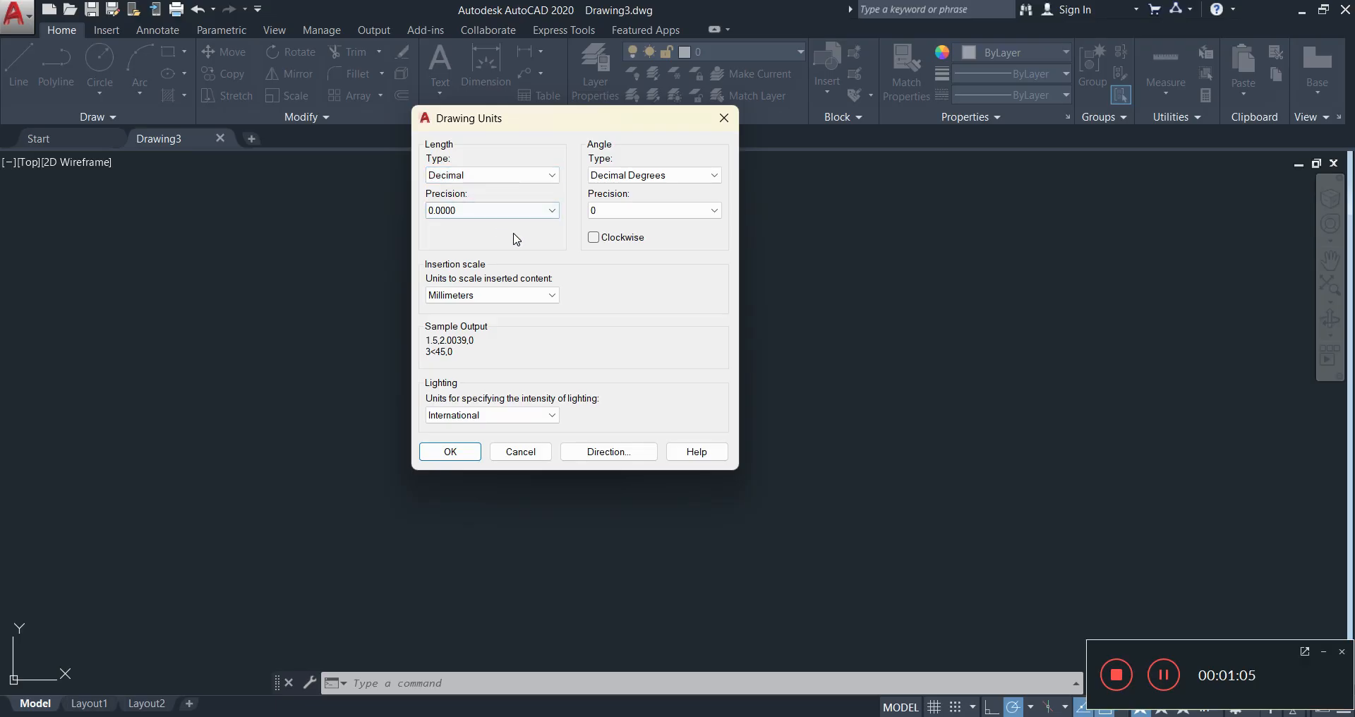
click(491, 210)
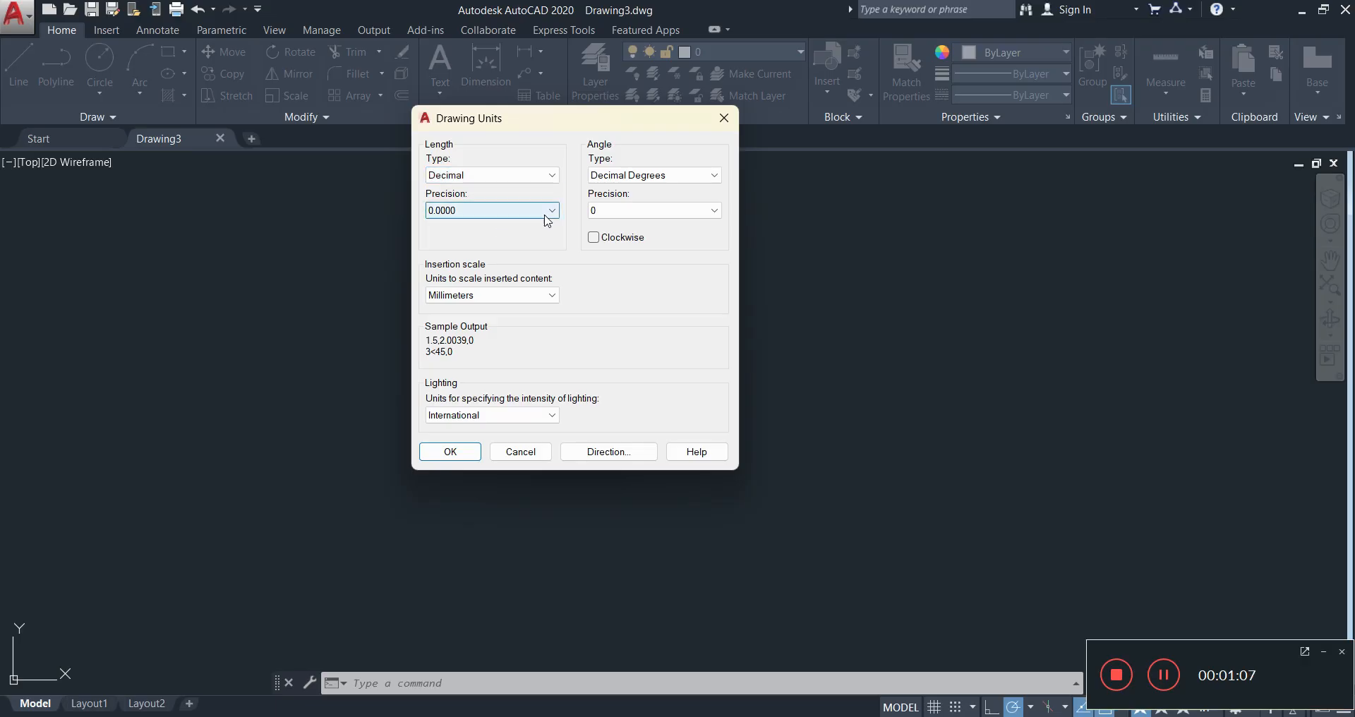
click(550, 211)
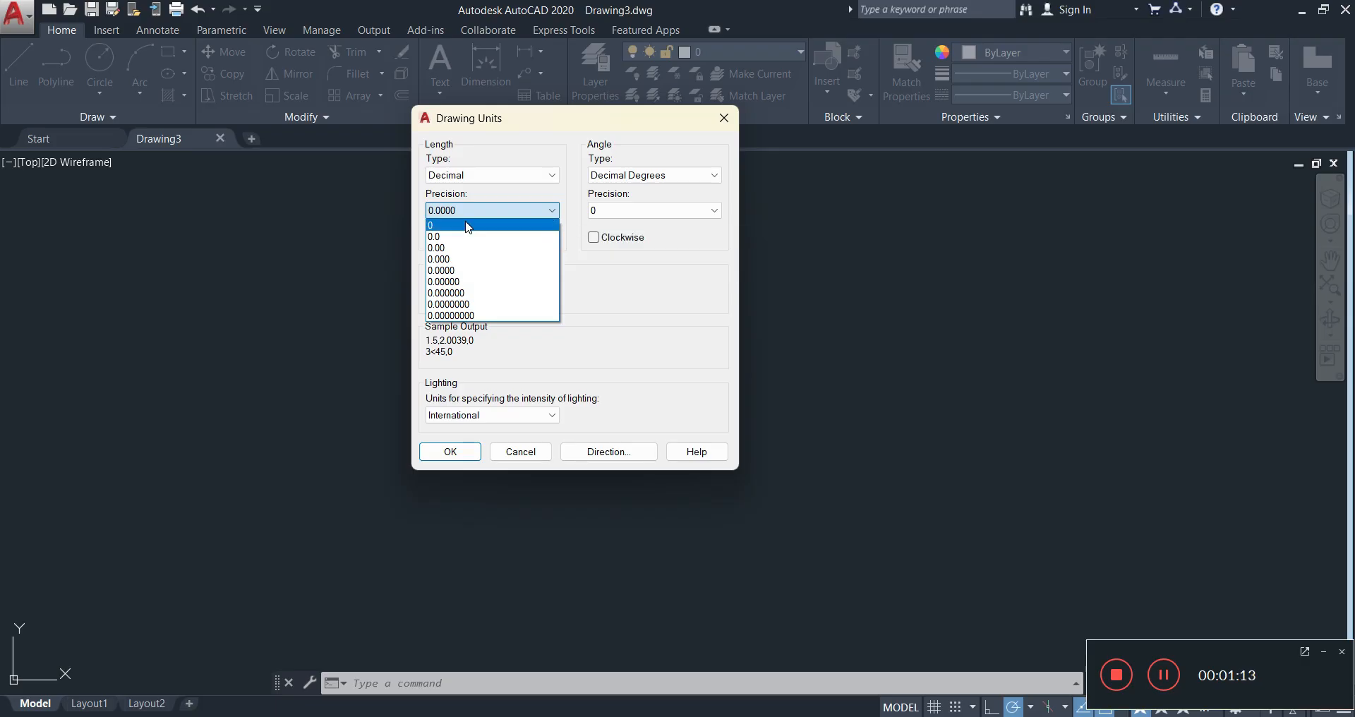
mouse_move(456, 237)
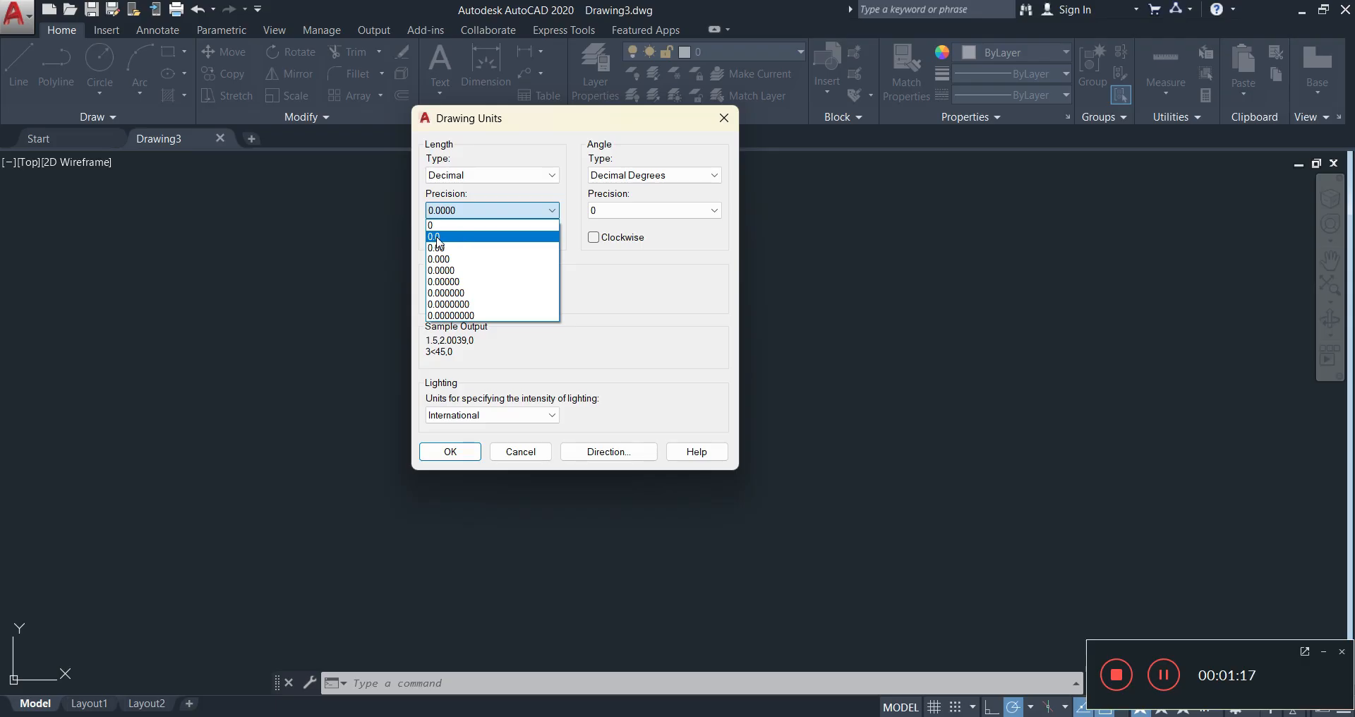
click(439, 237)
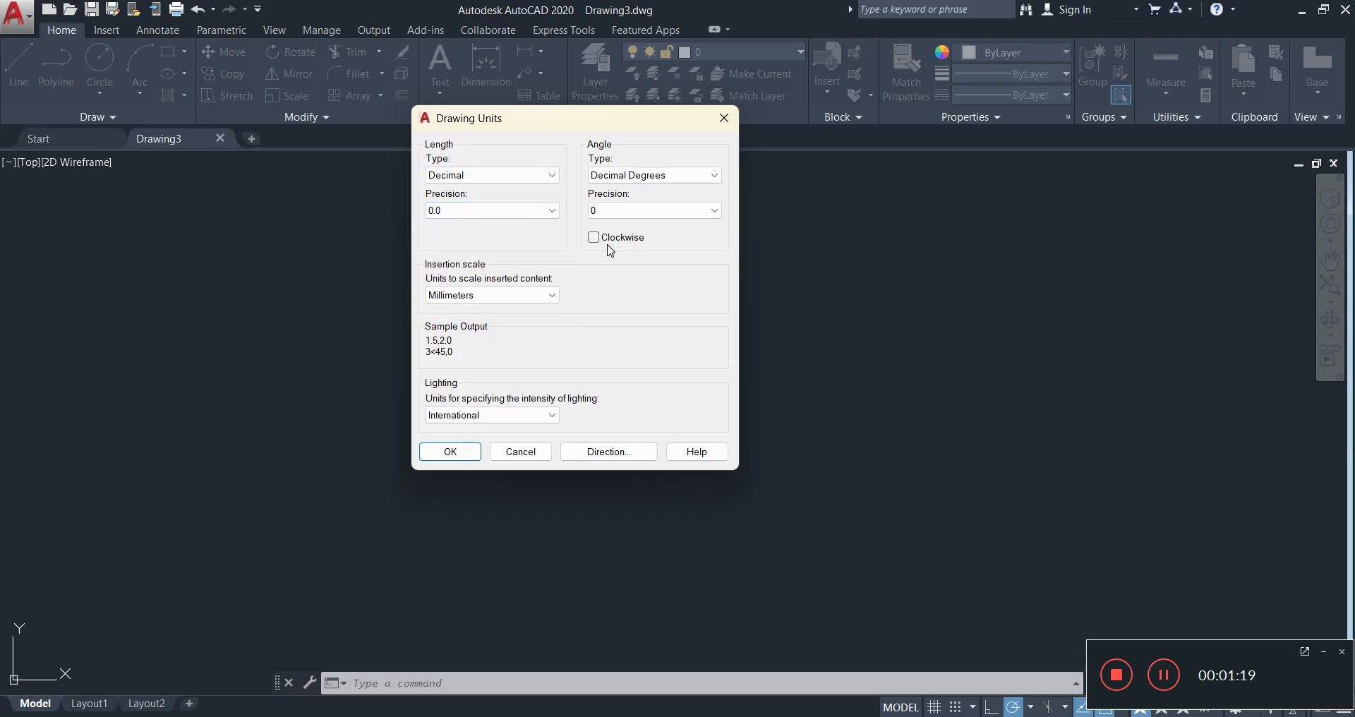
click(492, 210)
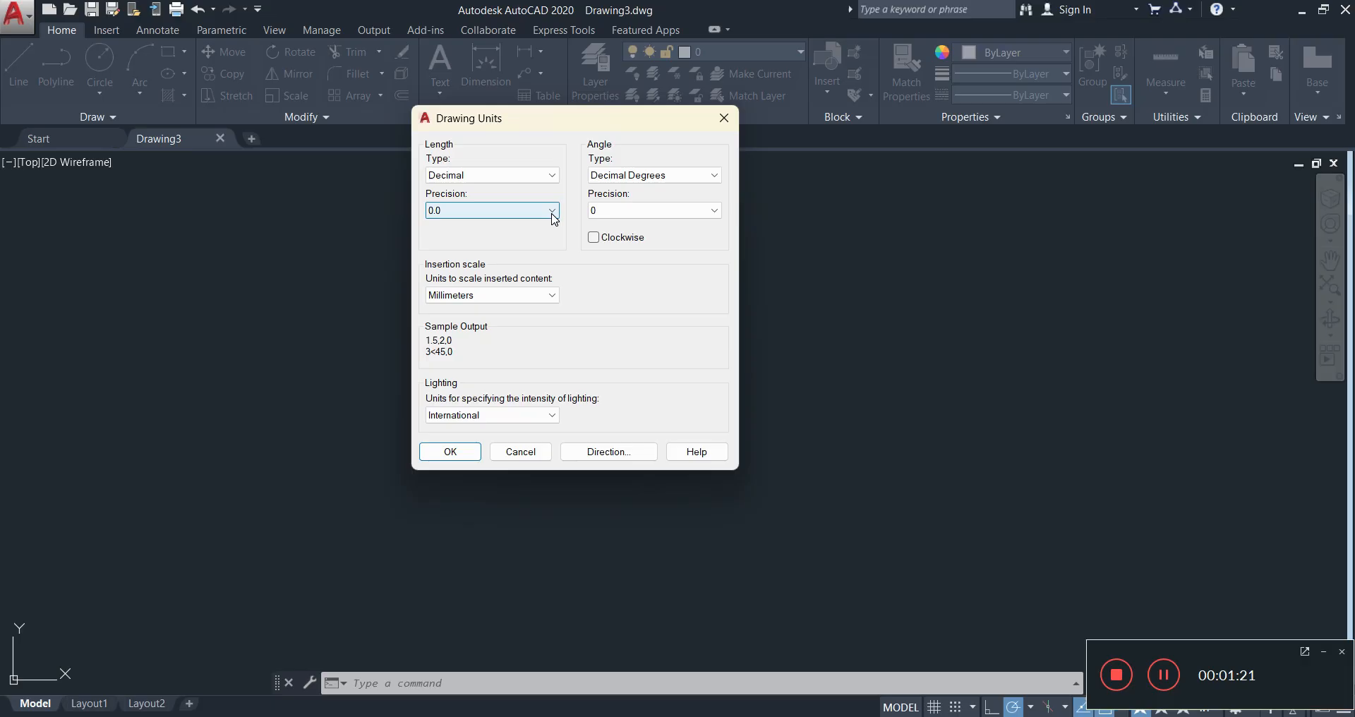
click(552, 210)
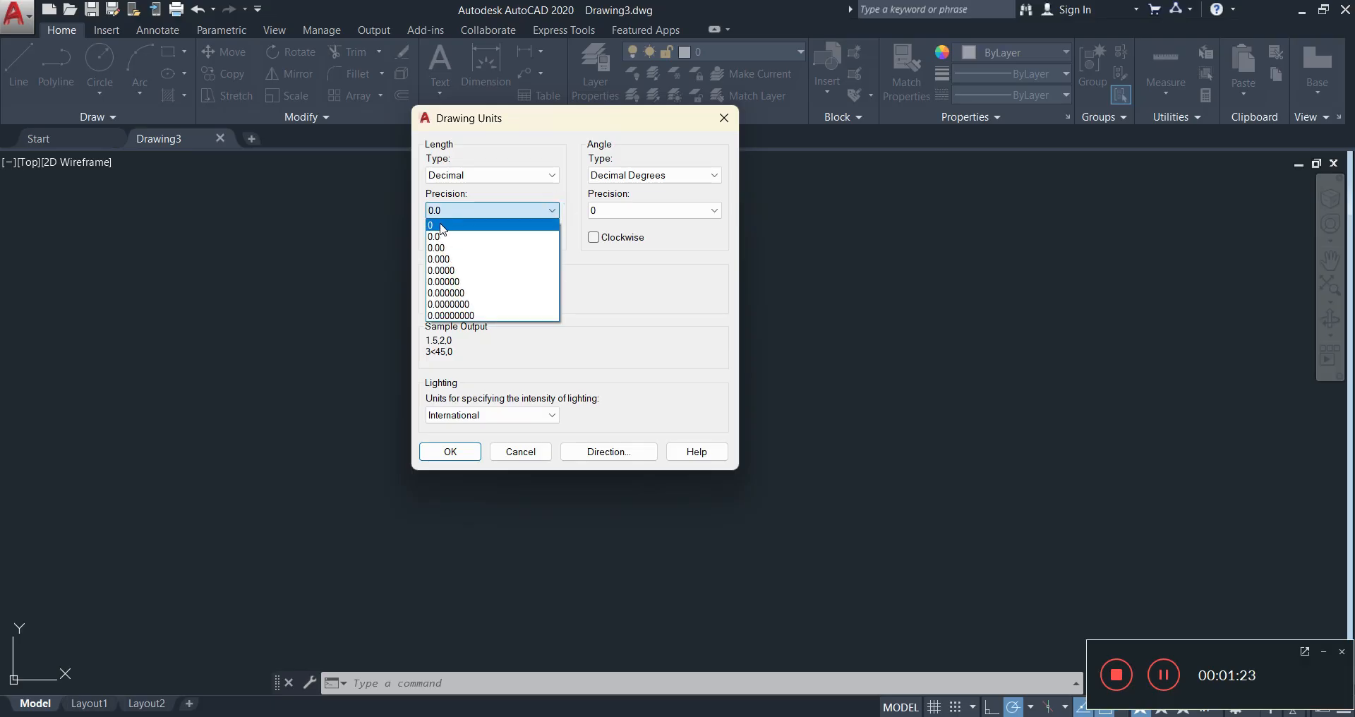
click(439, 224)
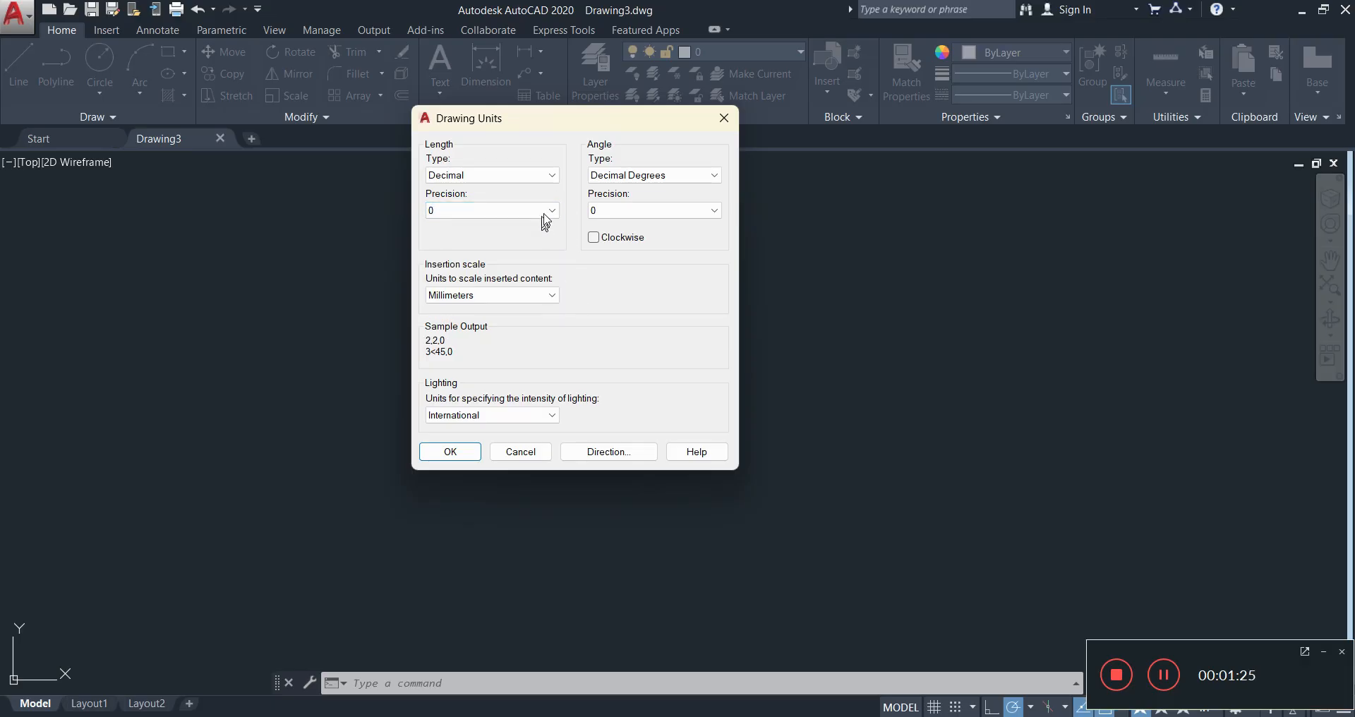
click(550, 211)
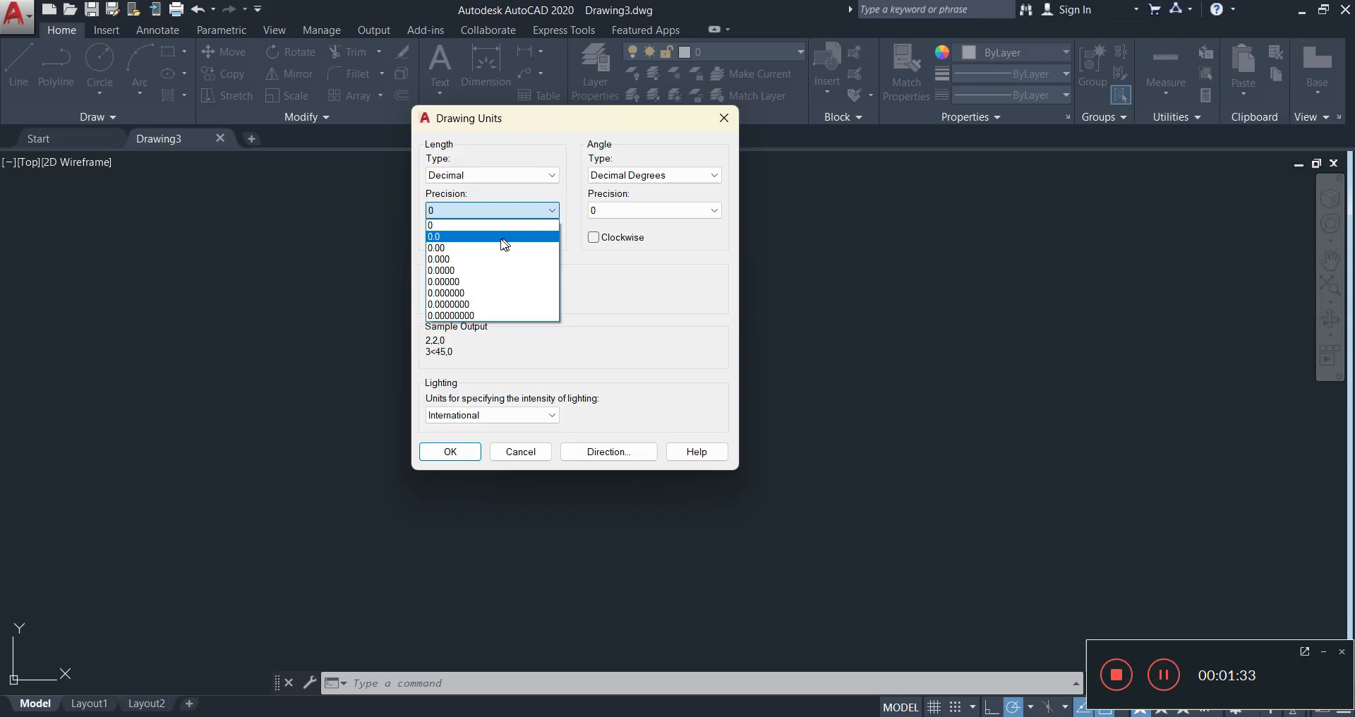
mouse_move(484, 248)
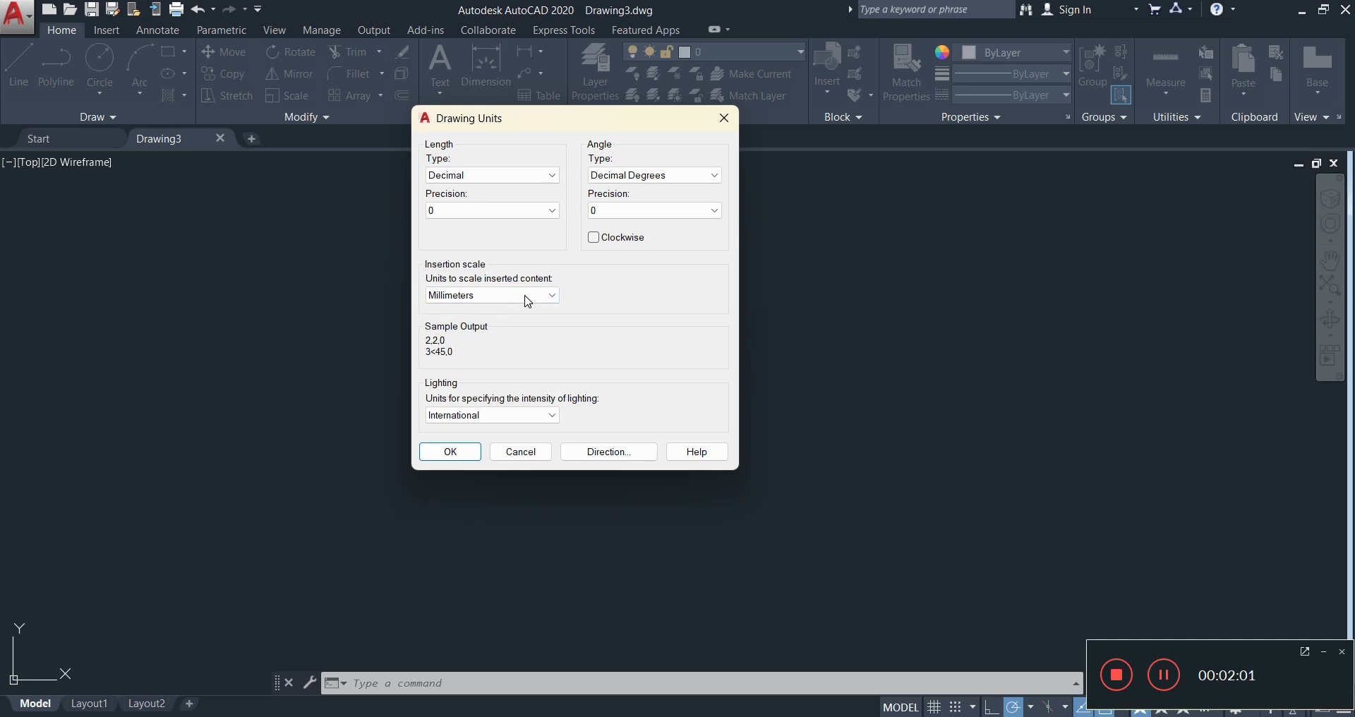
click(552, 295)
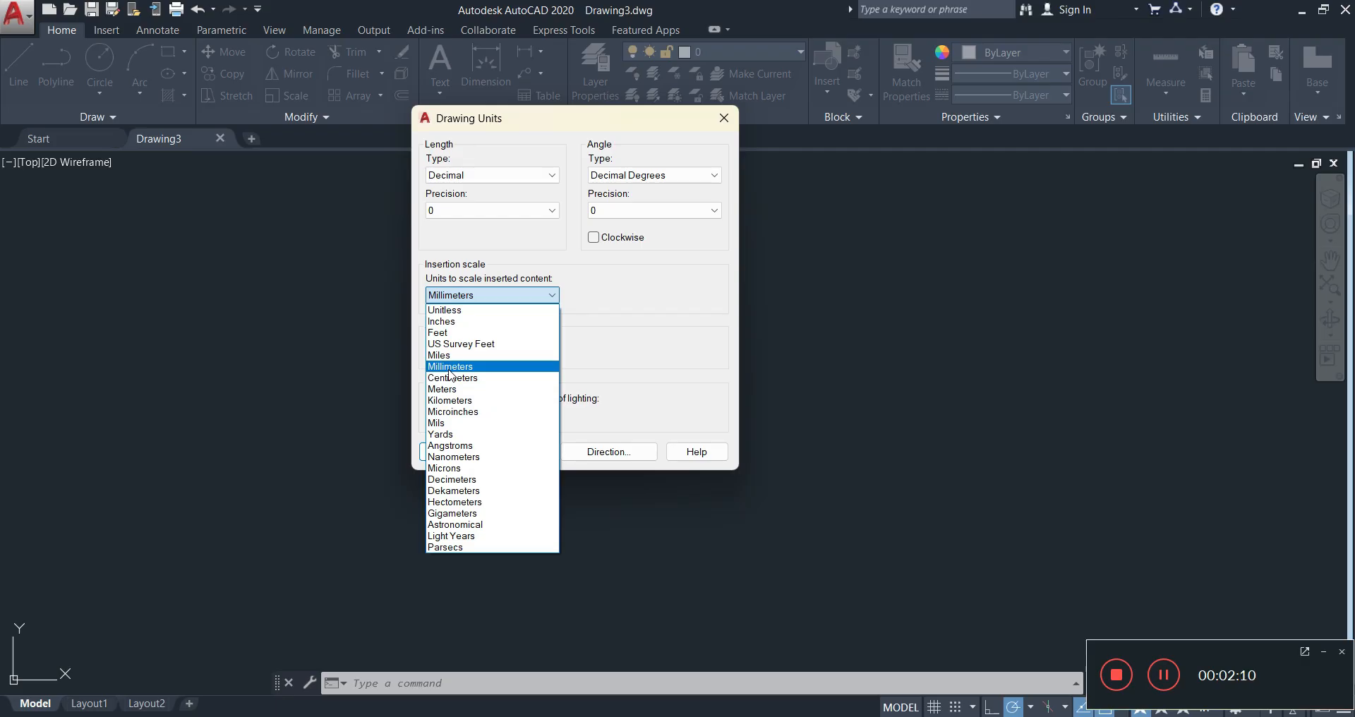
click(451, 366)
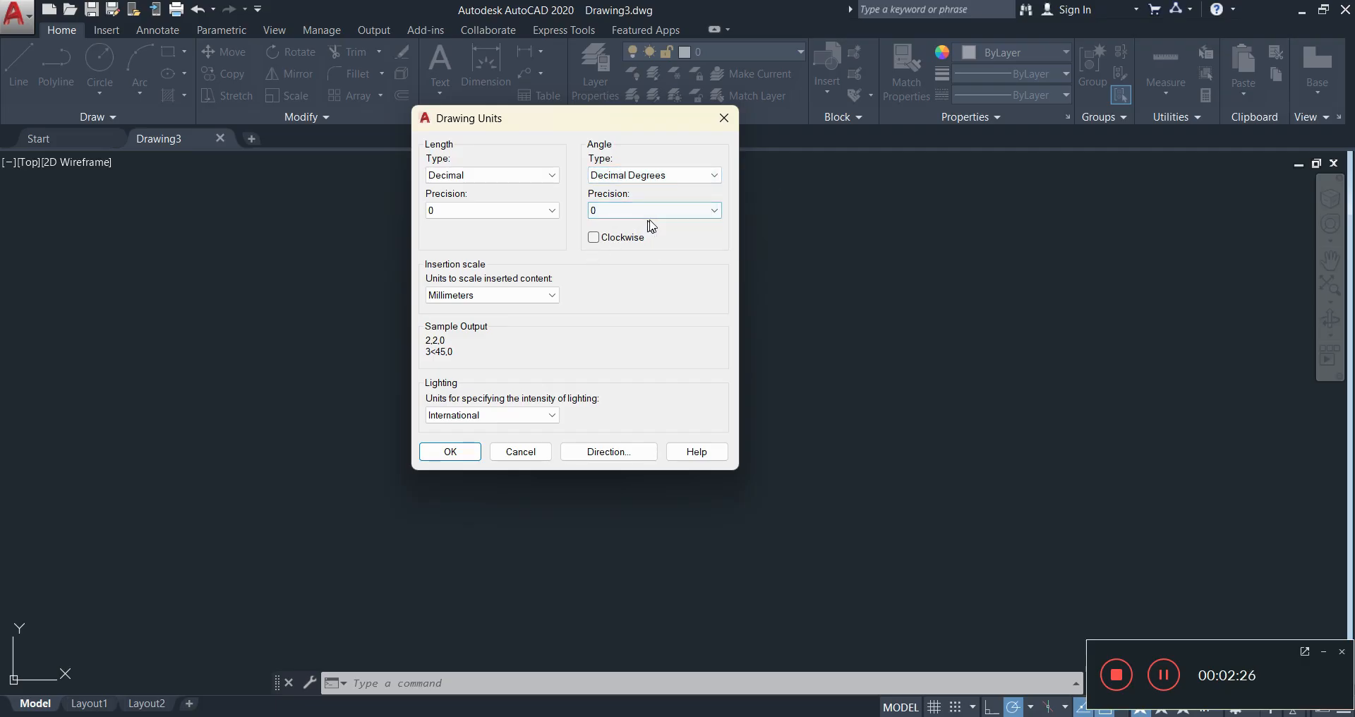
Step: Keep Decimal Degrees as the angle type and confirm the unit settings with OK
click(709, 210)
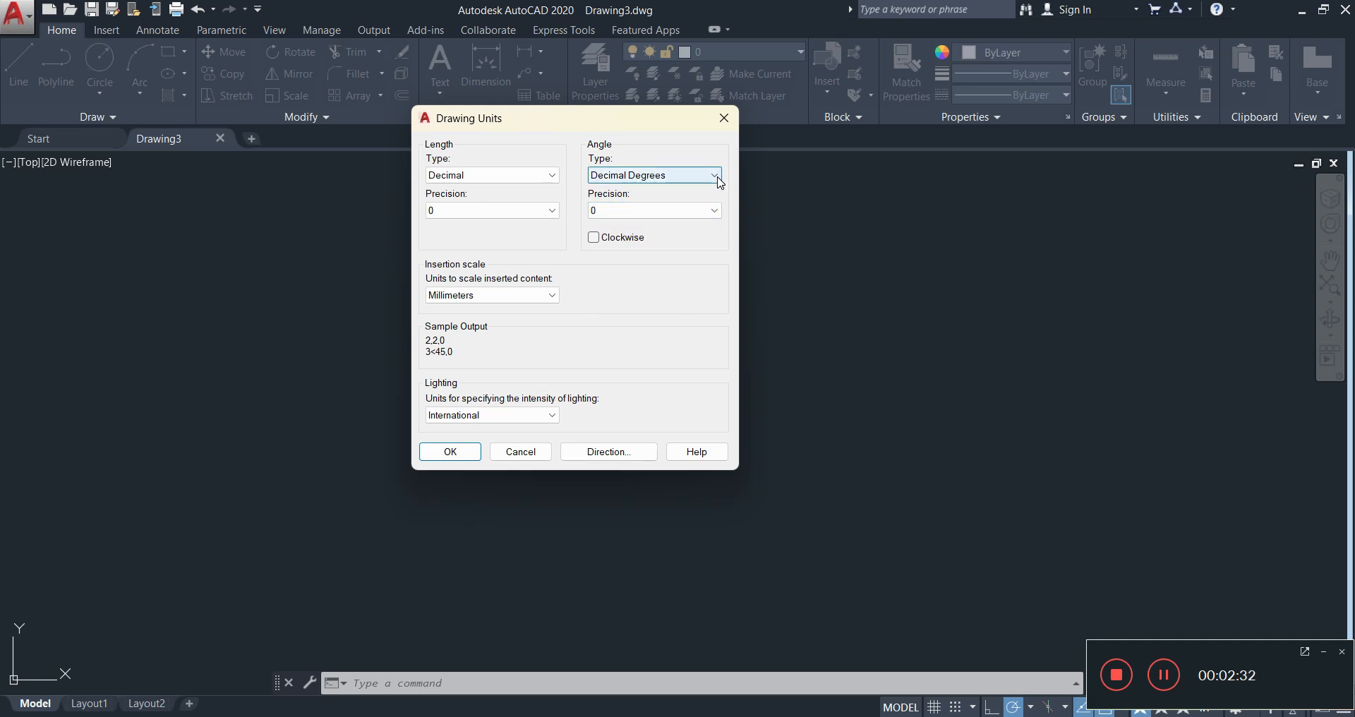
mouse_move(717, 180)
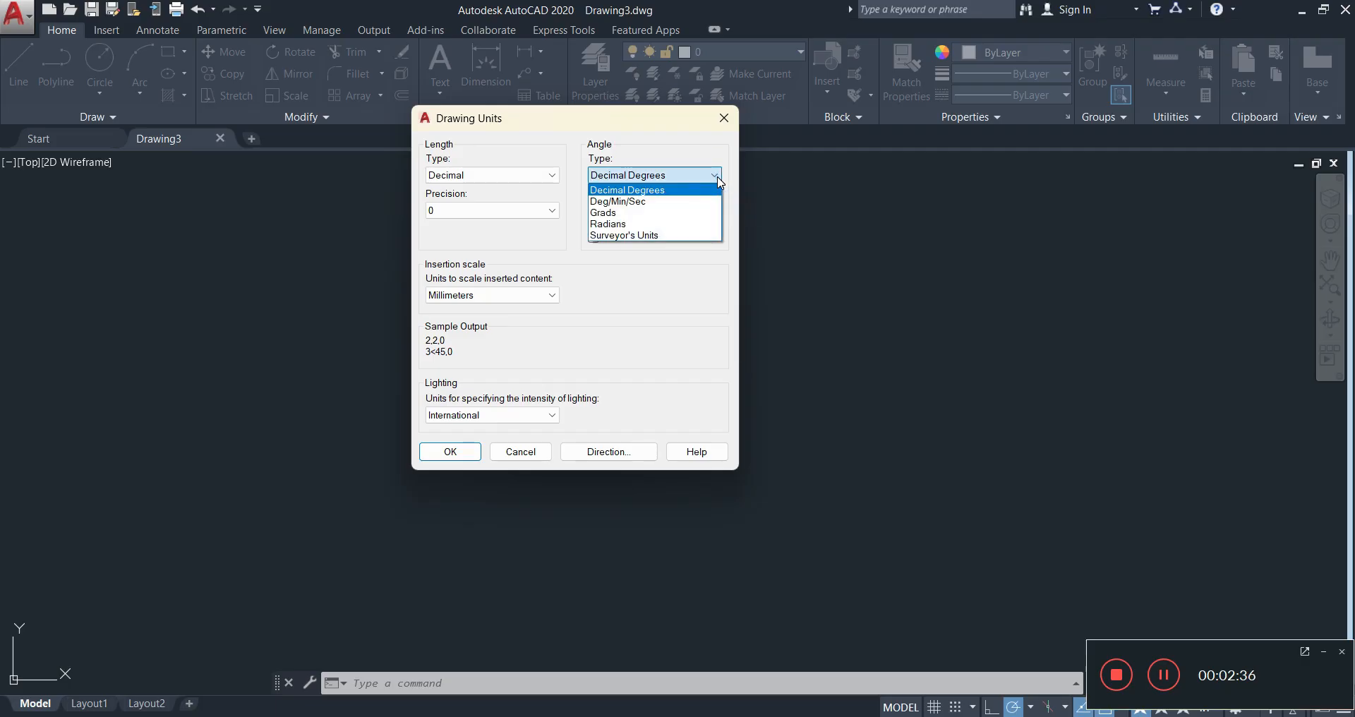
mouse_move(649, 205)
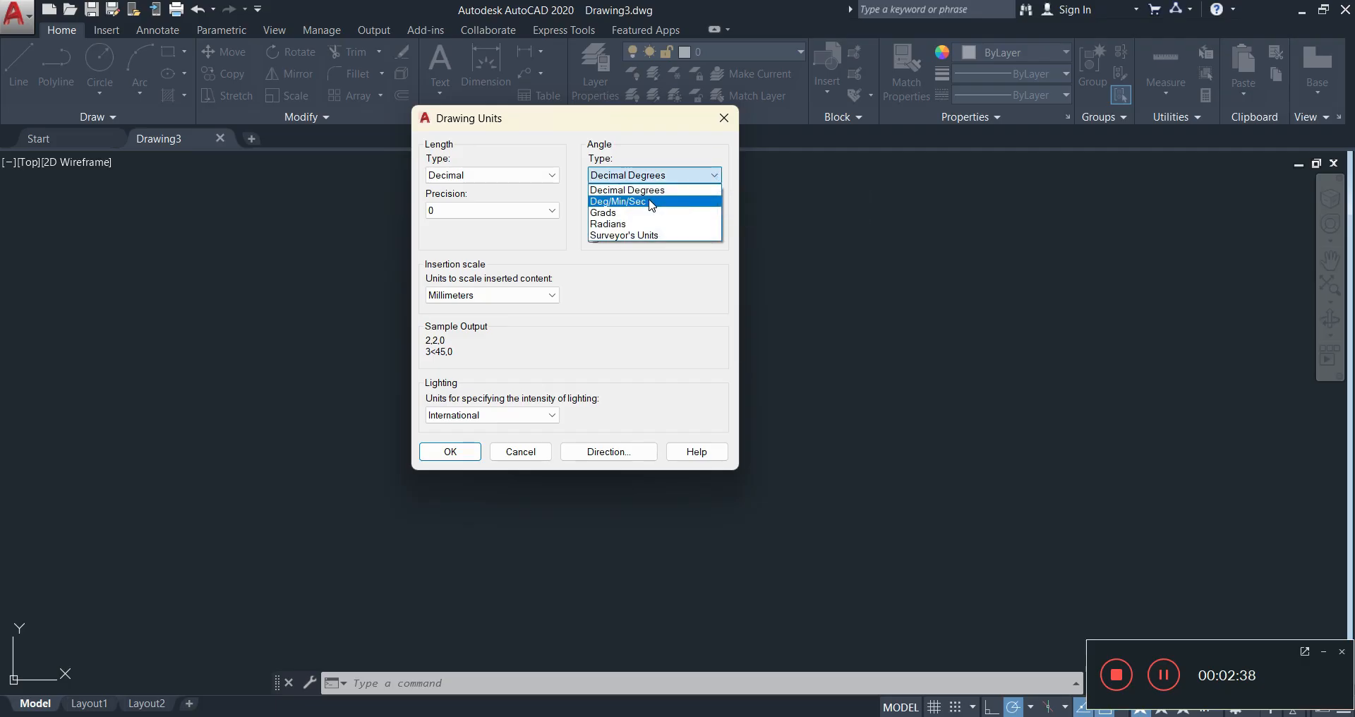
mouse_move(624, 235)
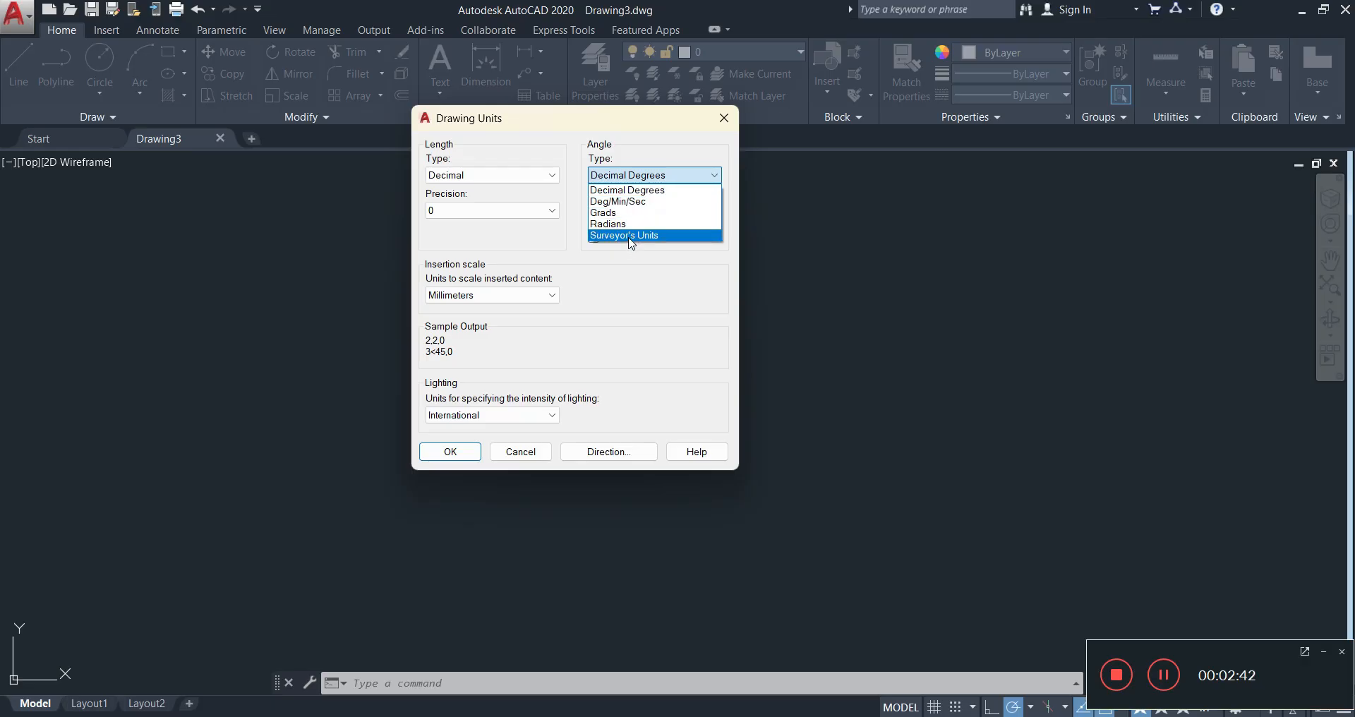
mouse_move(628, 224)
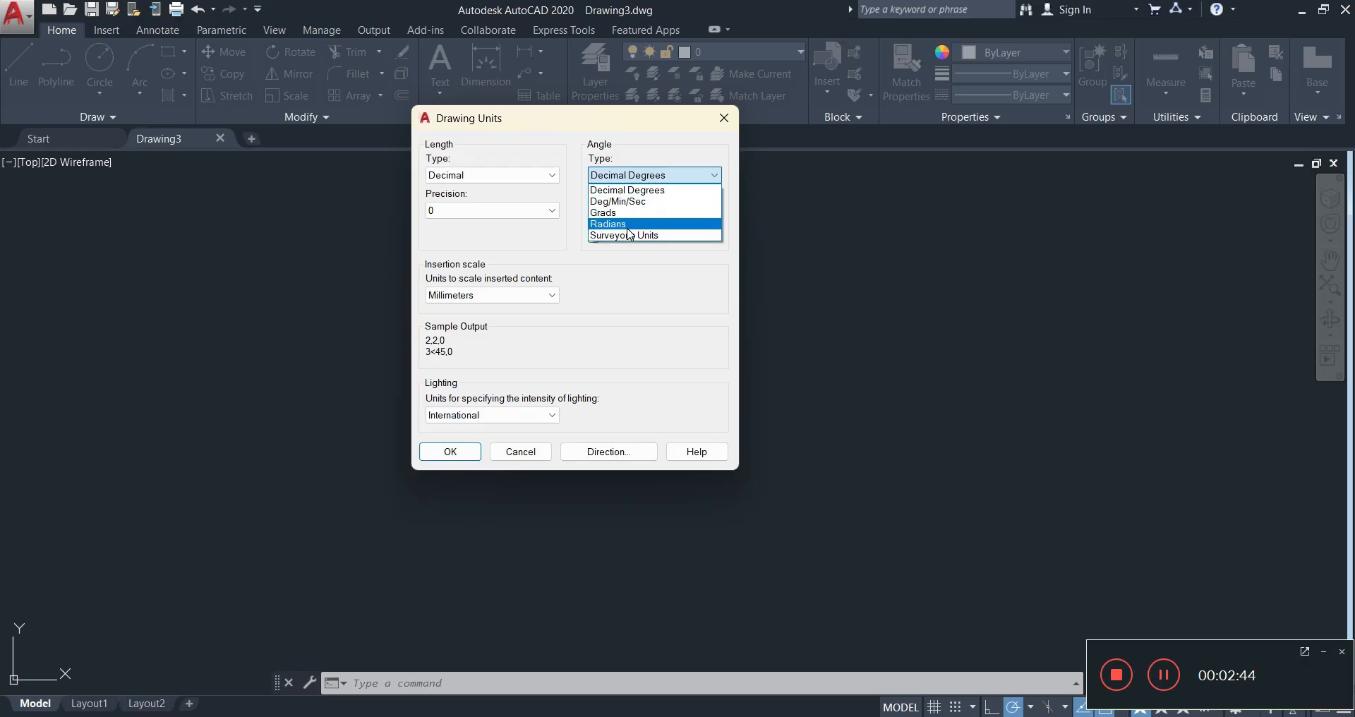
mouse_move(607, 213)
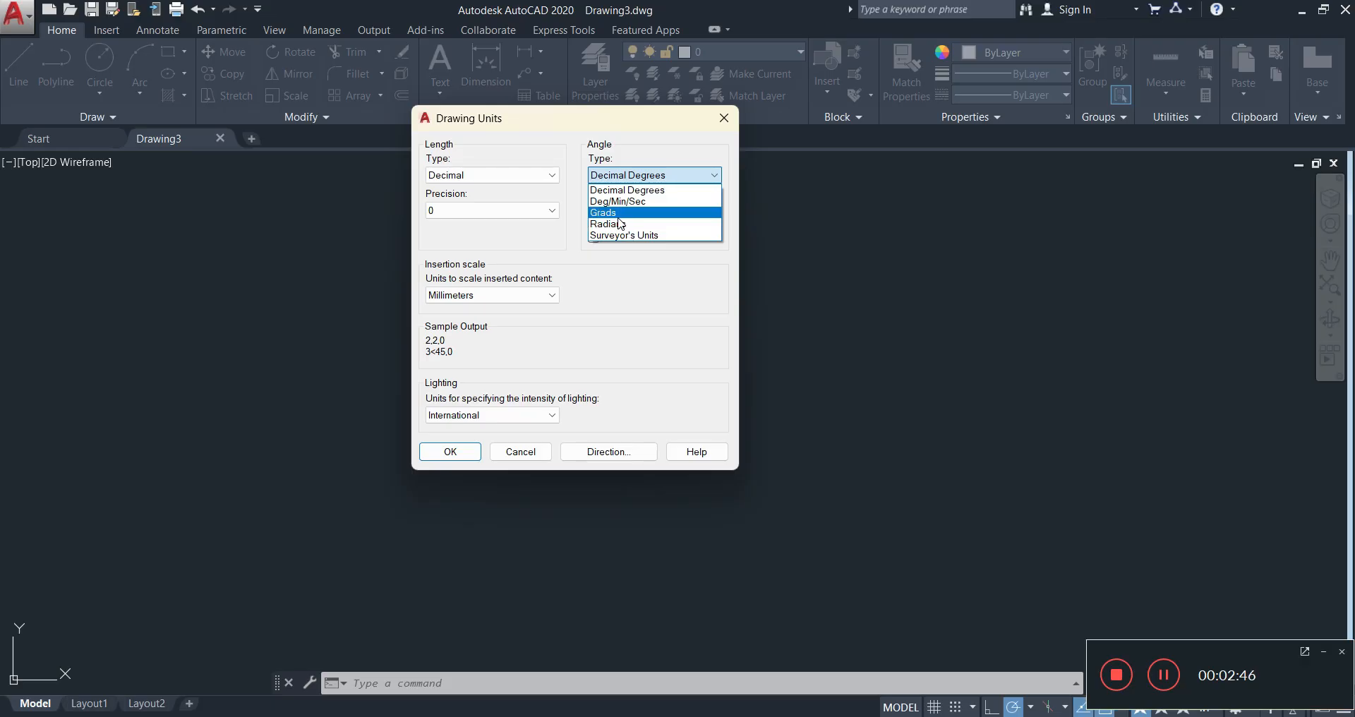
mouse_move(622, 234)
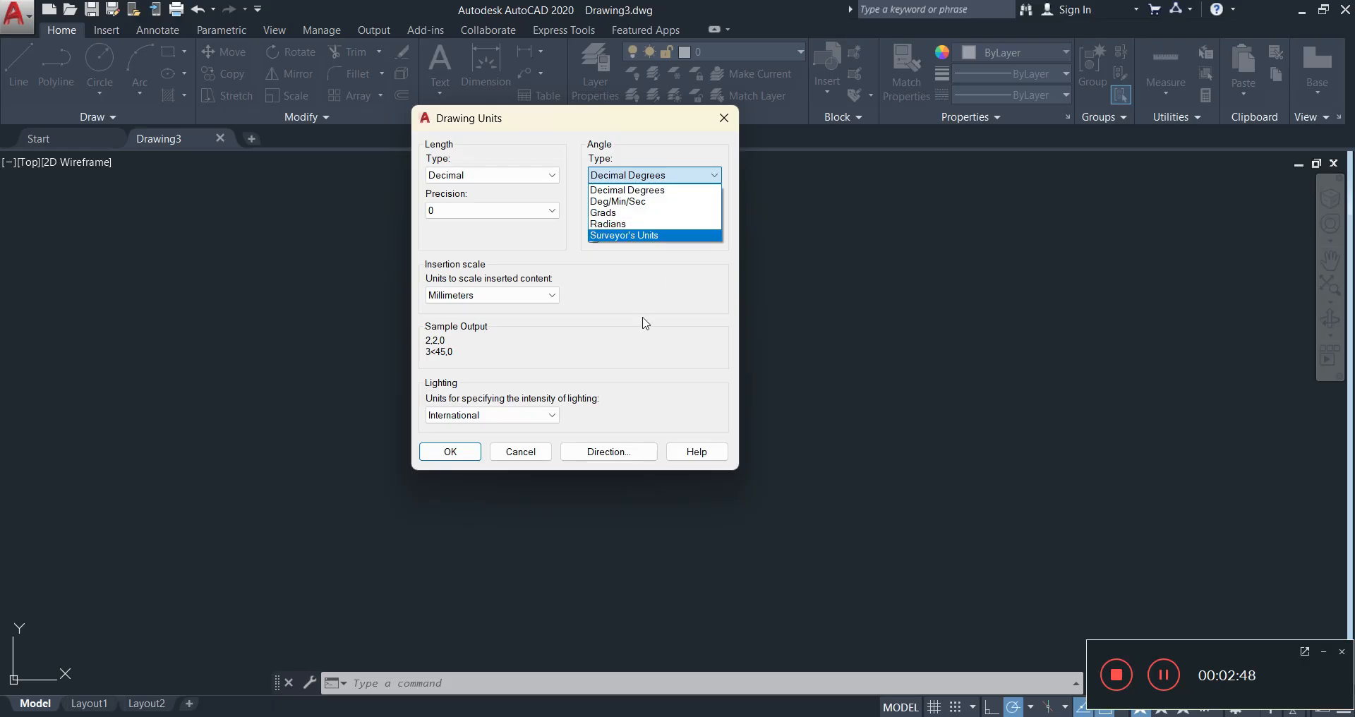
click(626, 189)
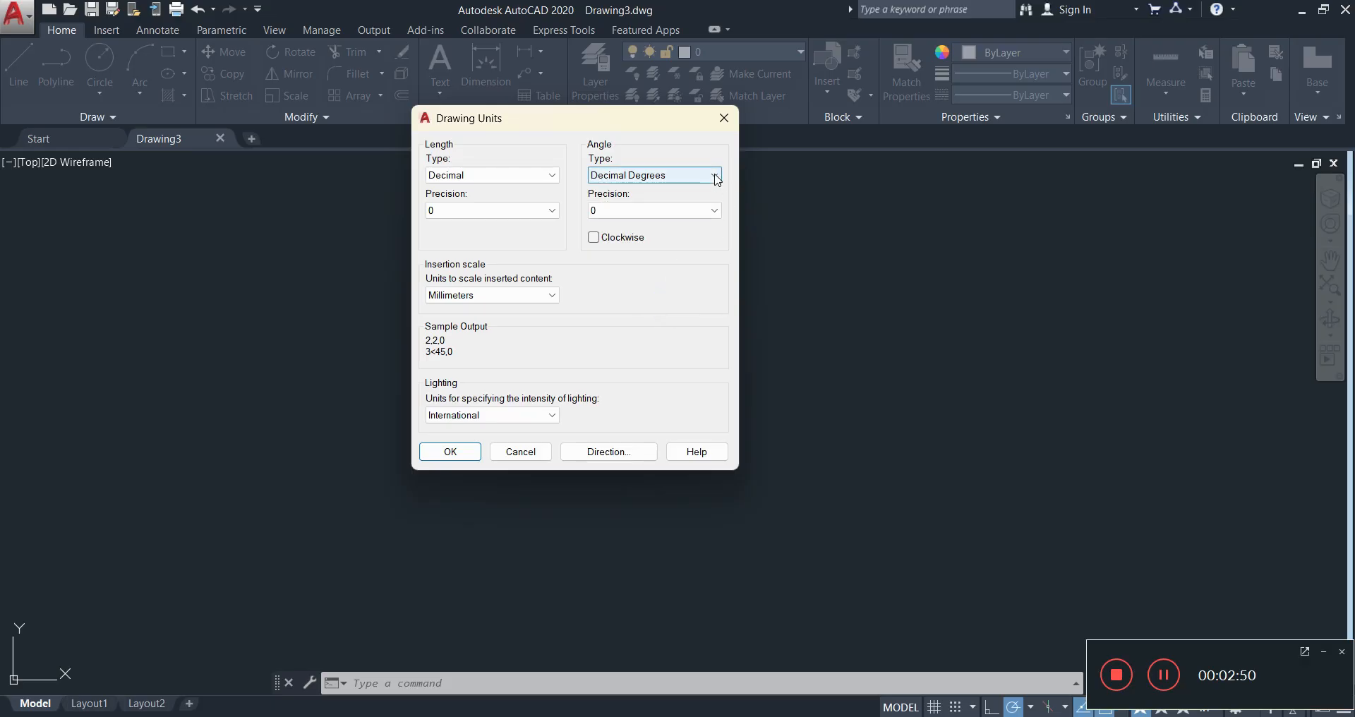
click(713, 175)
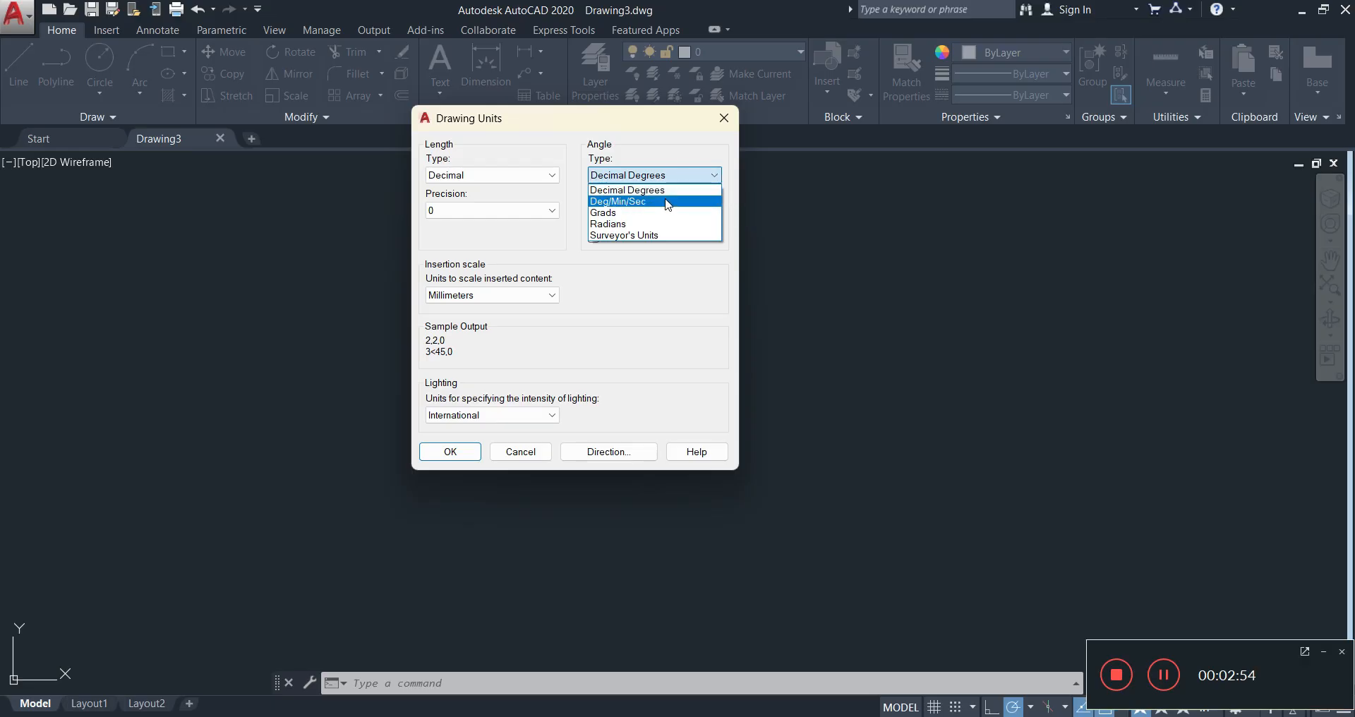
click(627, 190)
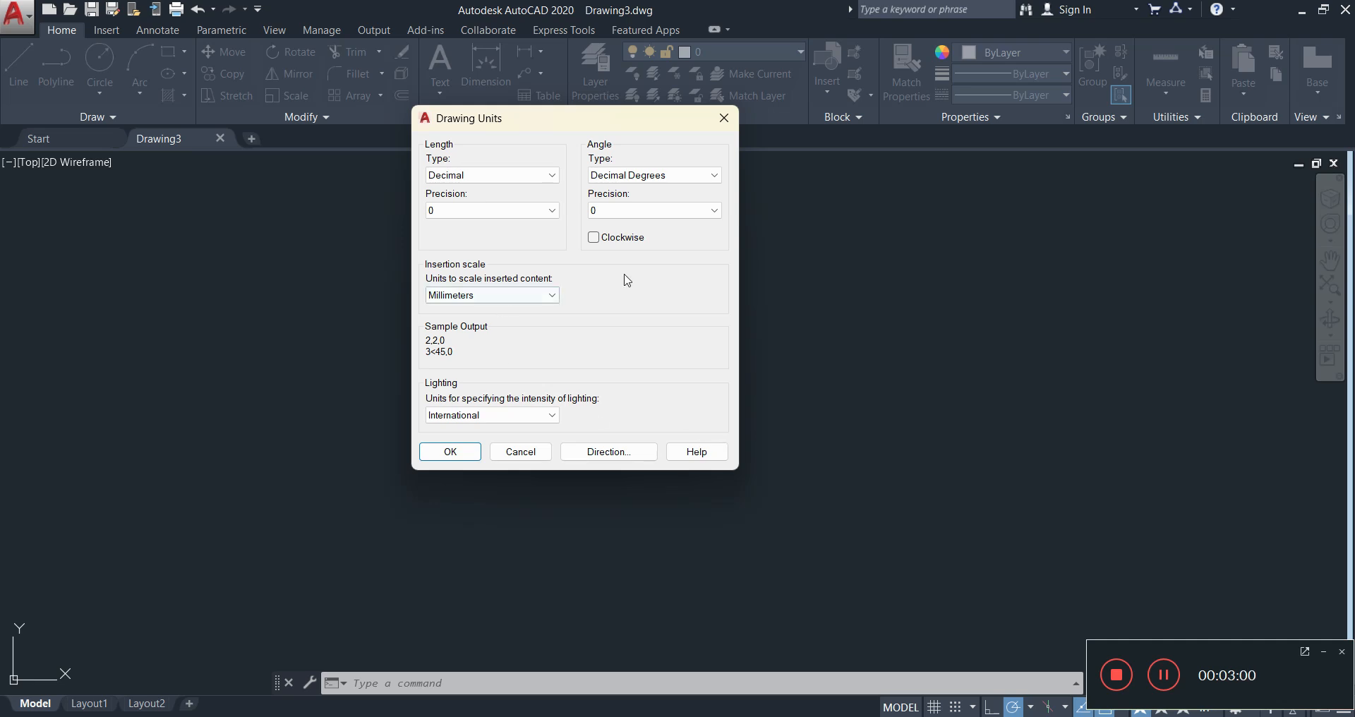
mouse_move(554, 269)
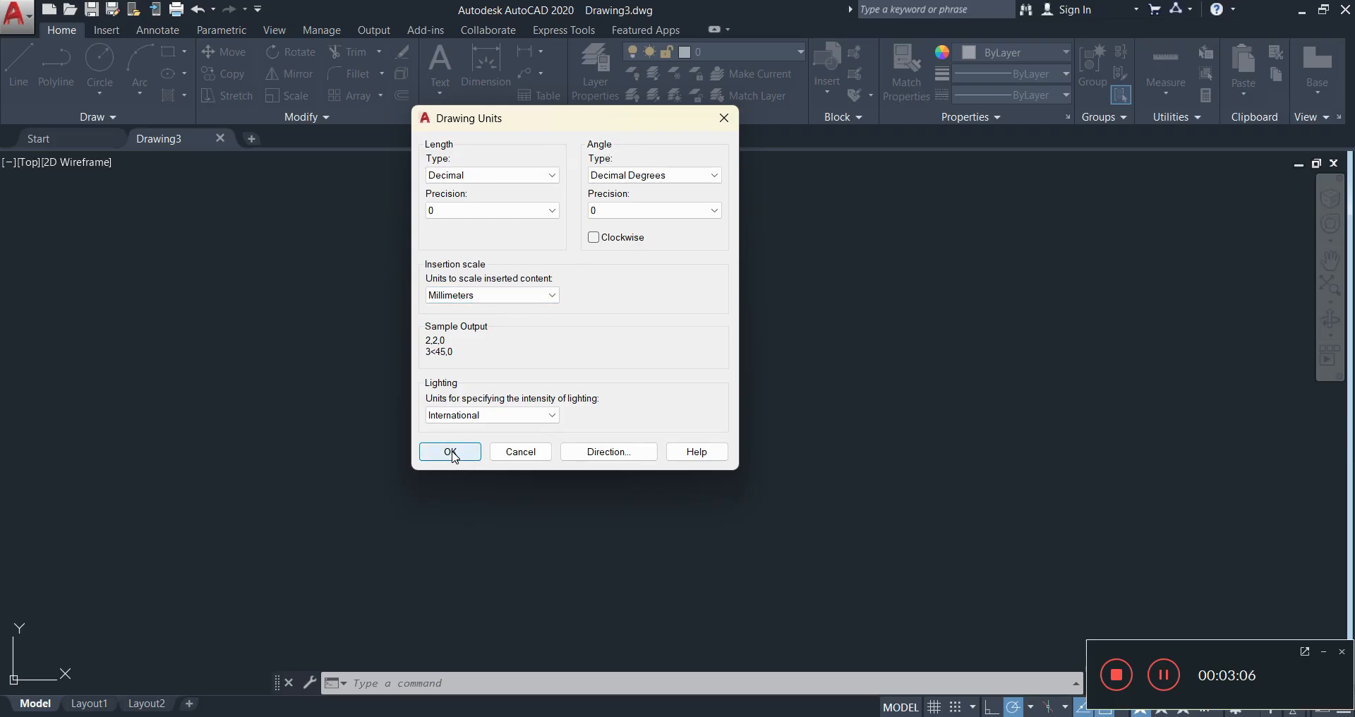
click(449, 452)
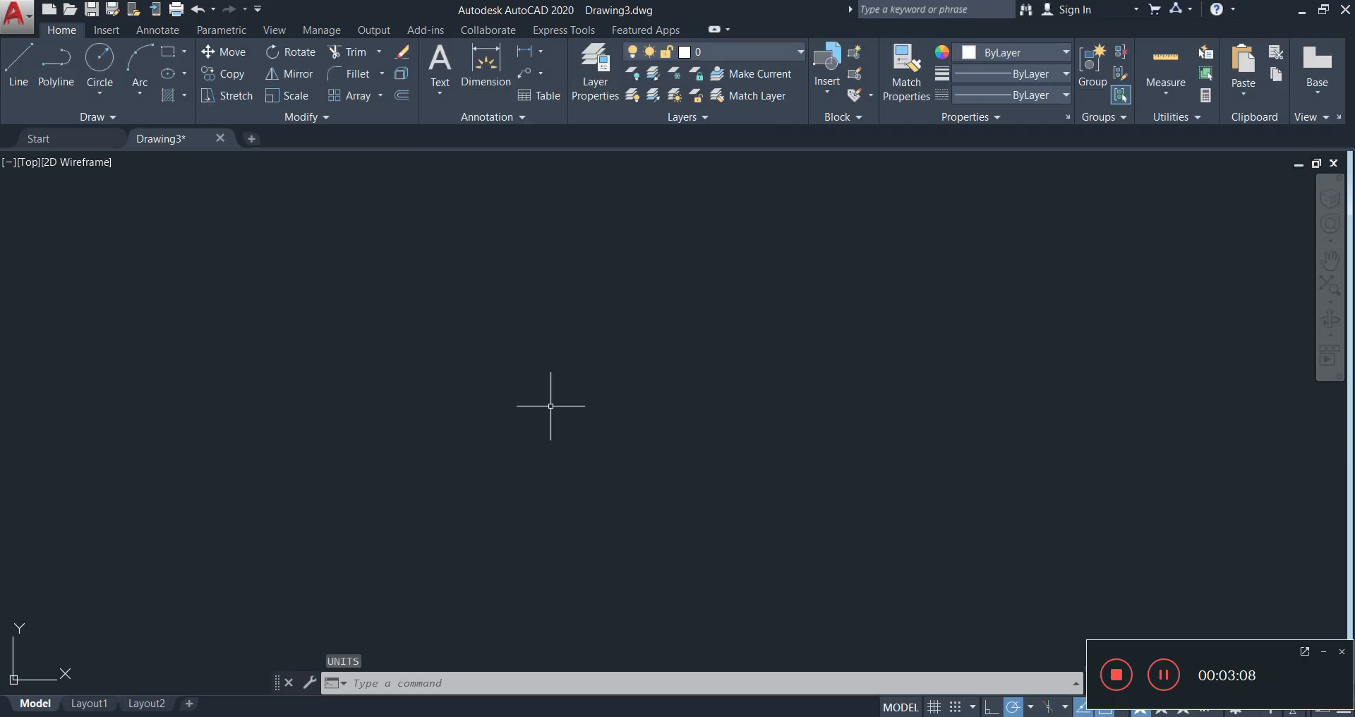